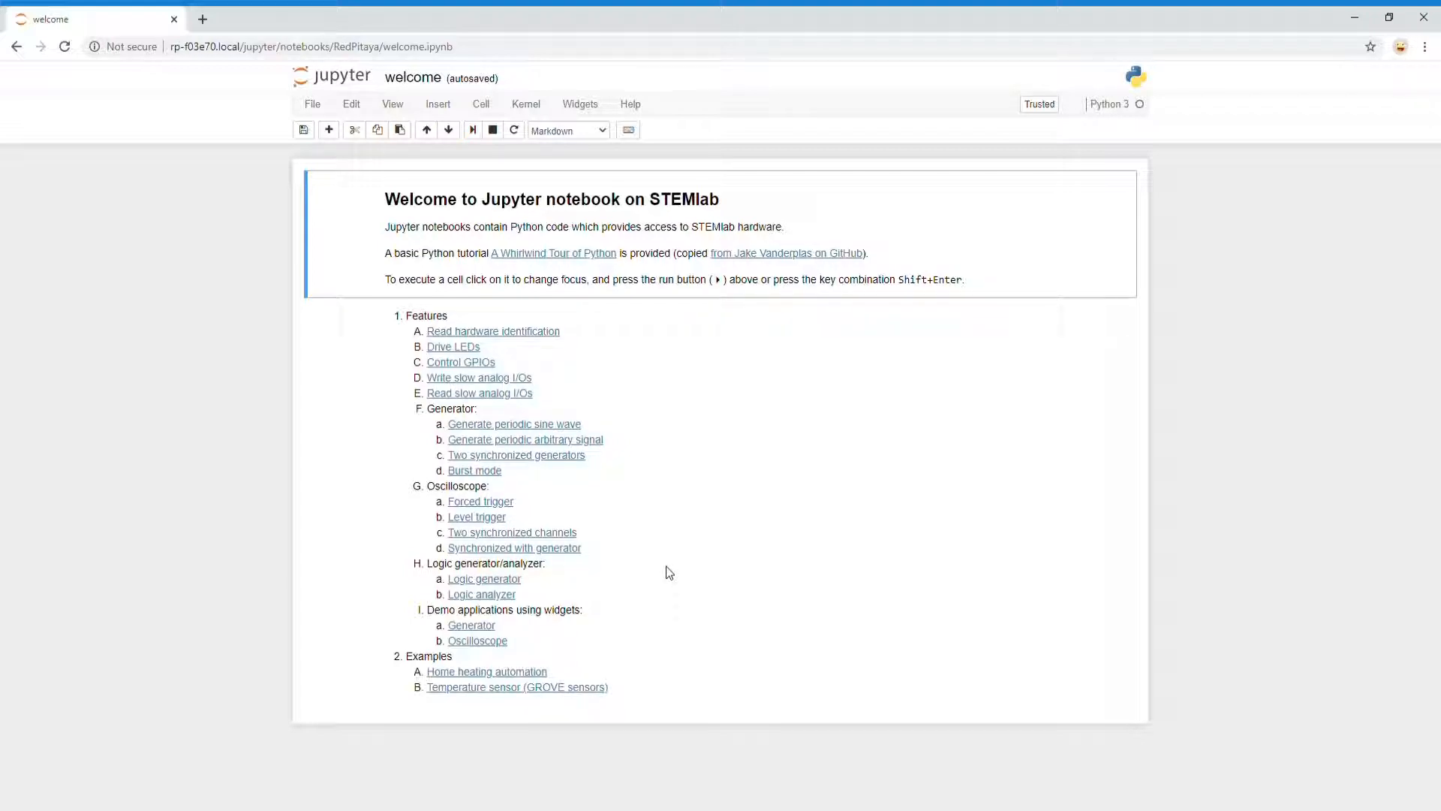
Open the 'Read hardware identification' example from the welcome page's Features list
{"action": "left_click", "coordinate": [492, 331]}
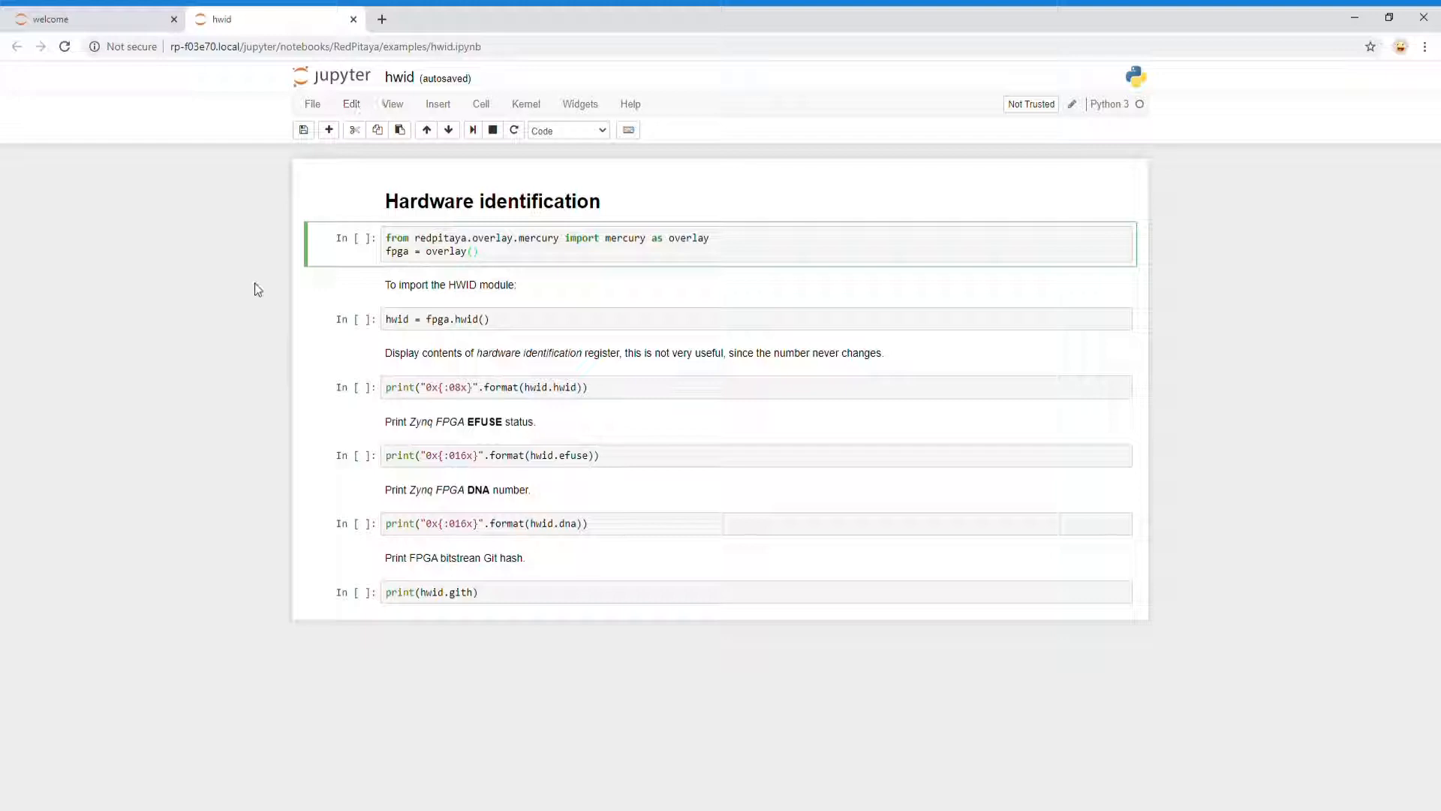
Enter Markdown edit mode on the 'Hardware identification' title heading cell
{"action": "double_click", "coordinate": [491, 201]}
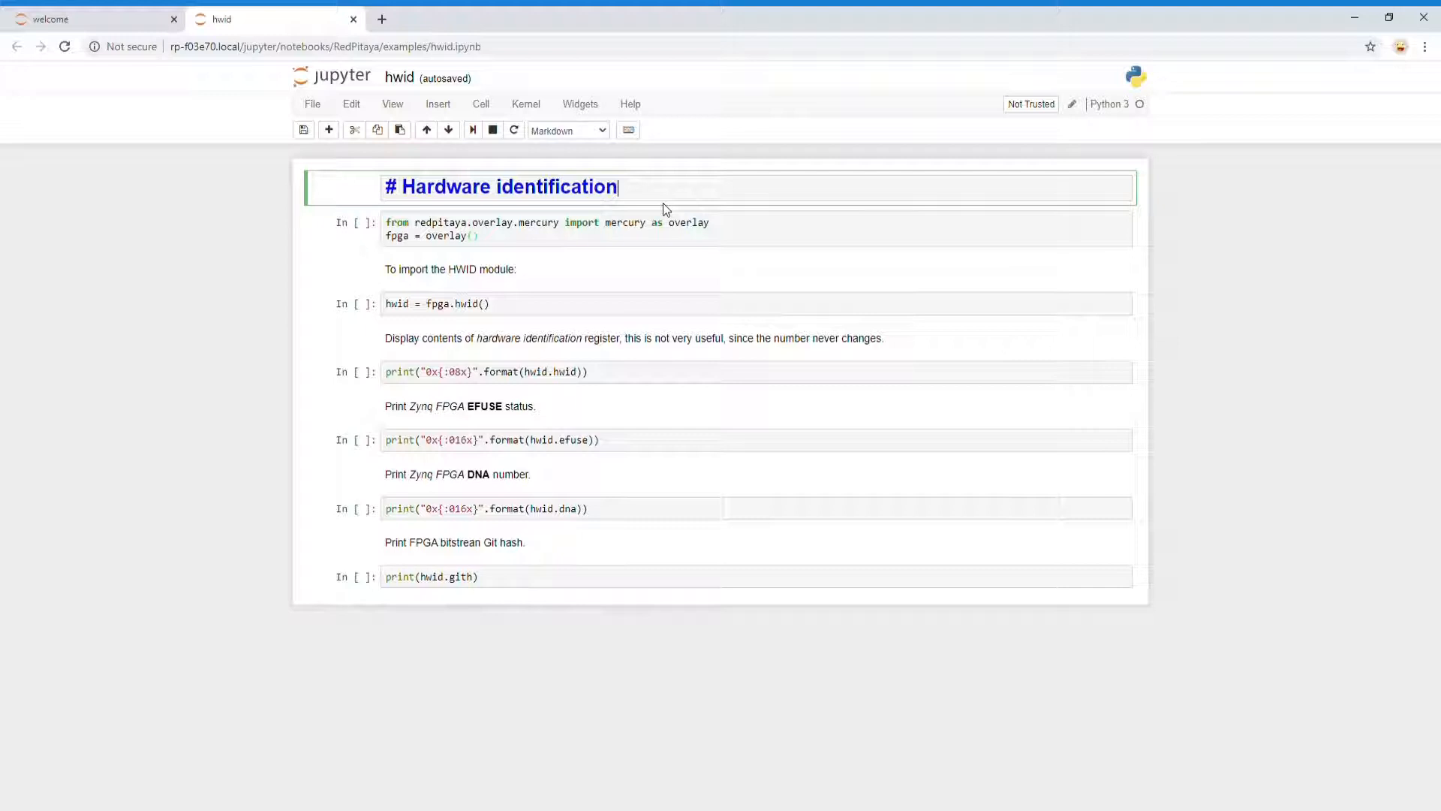
Focus the first code cell so the title heading renders again
{"action": "left_click", "coordinate": [526, 102]}
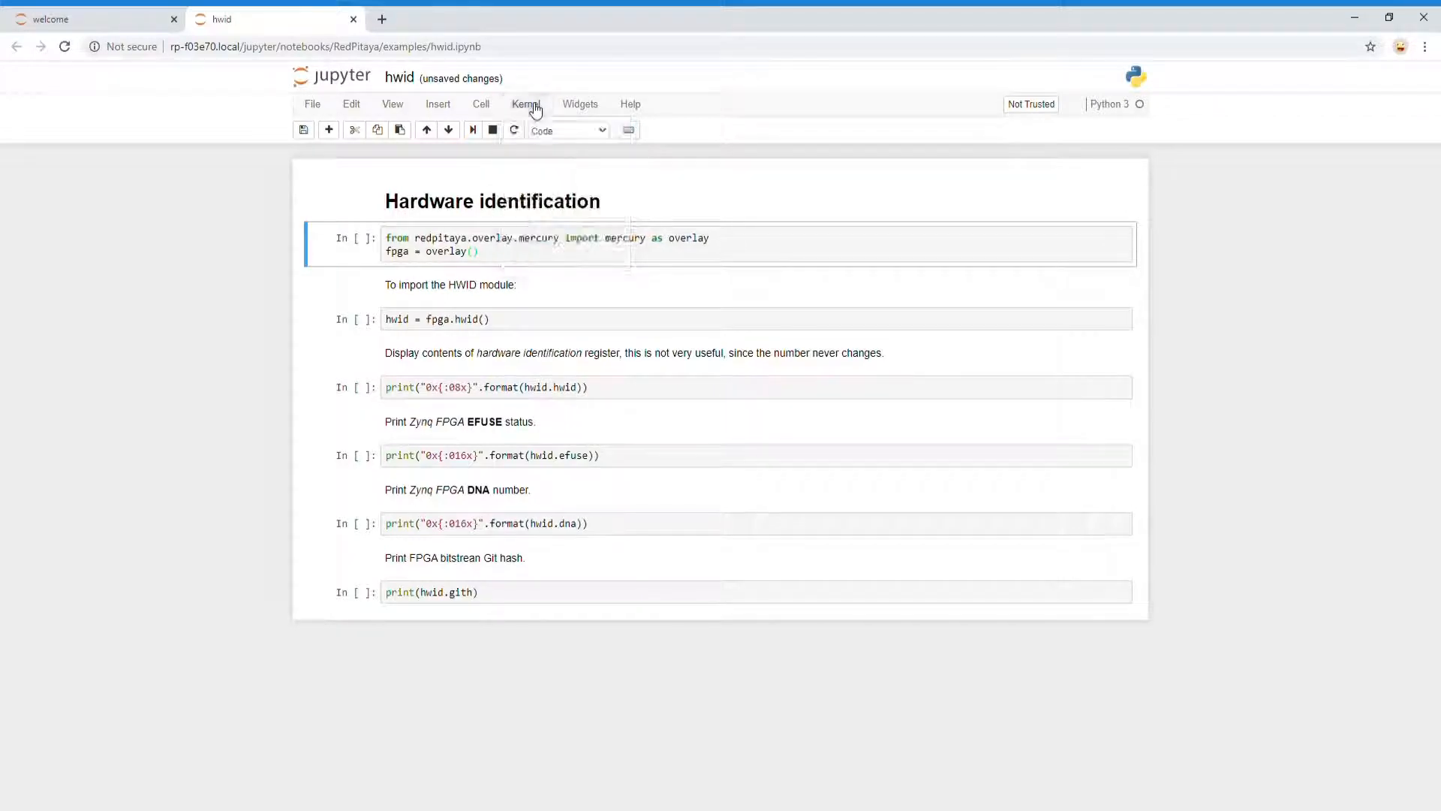
{"action": "left_click", "coordinate": [312, 103]}
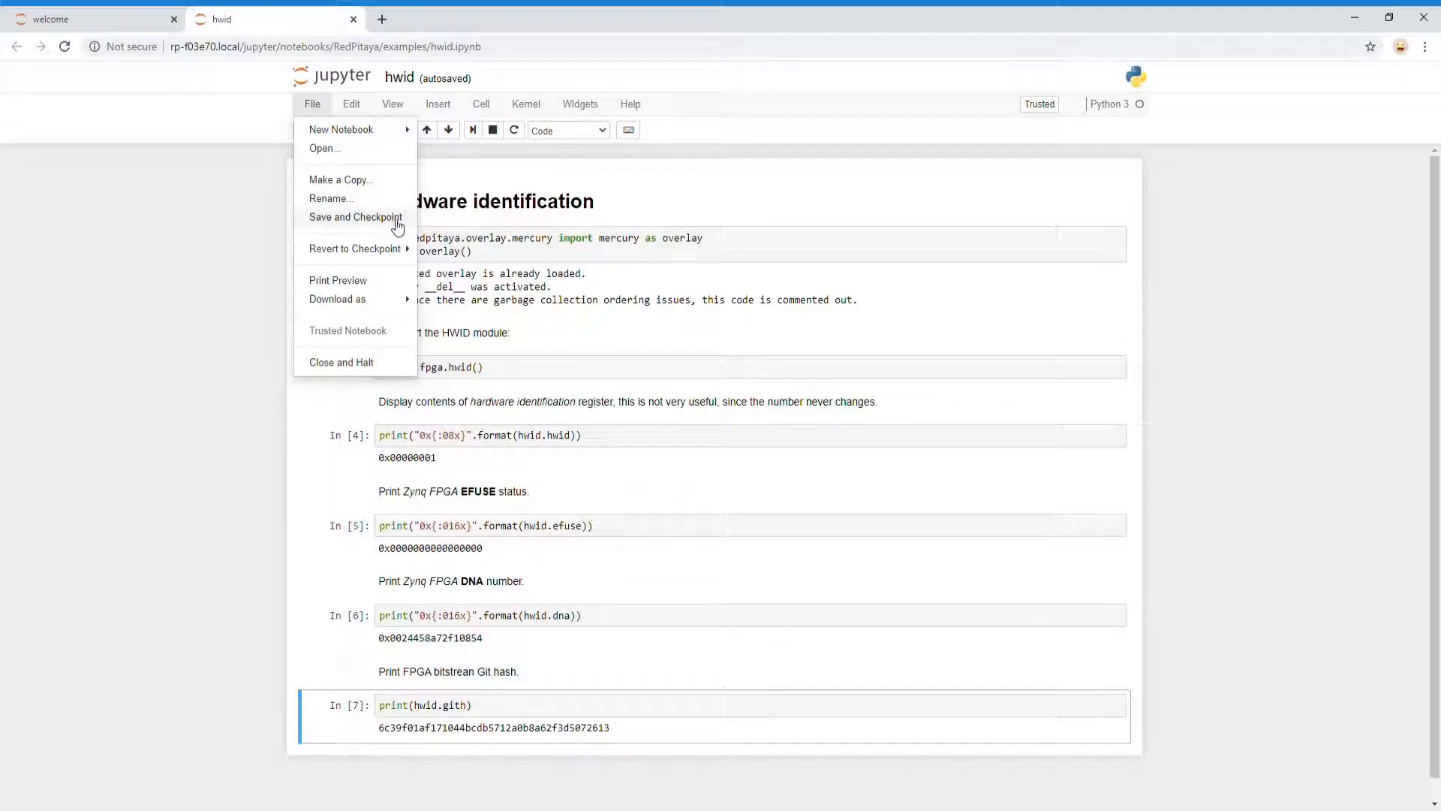
Save and checkpoint the hardware identification notebook from the File menu
{"action": "left_click", "coordinate": [83, 18]}
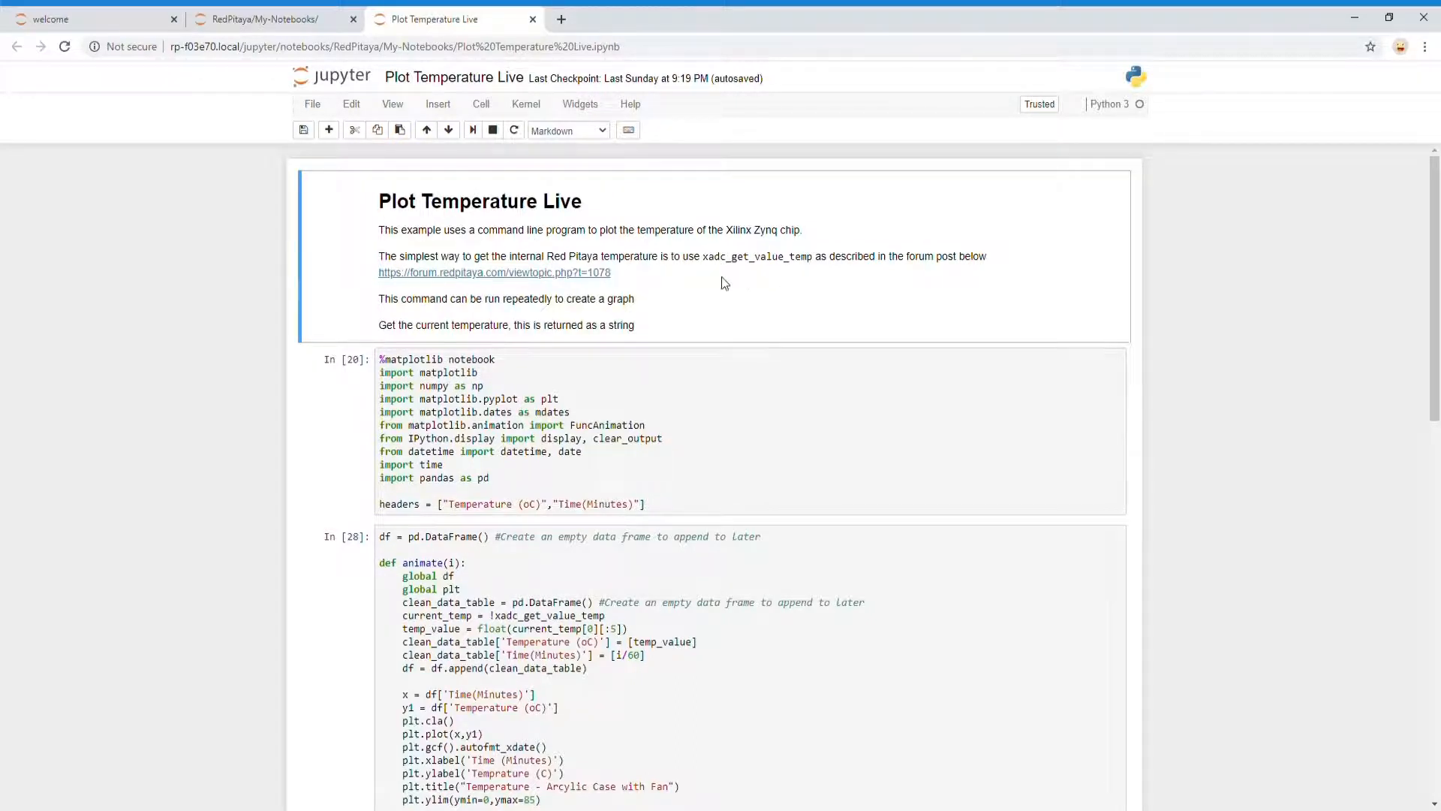
{"action": "mouse_move", "coordinate": [777, 289]}
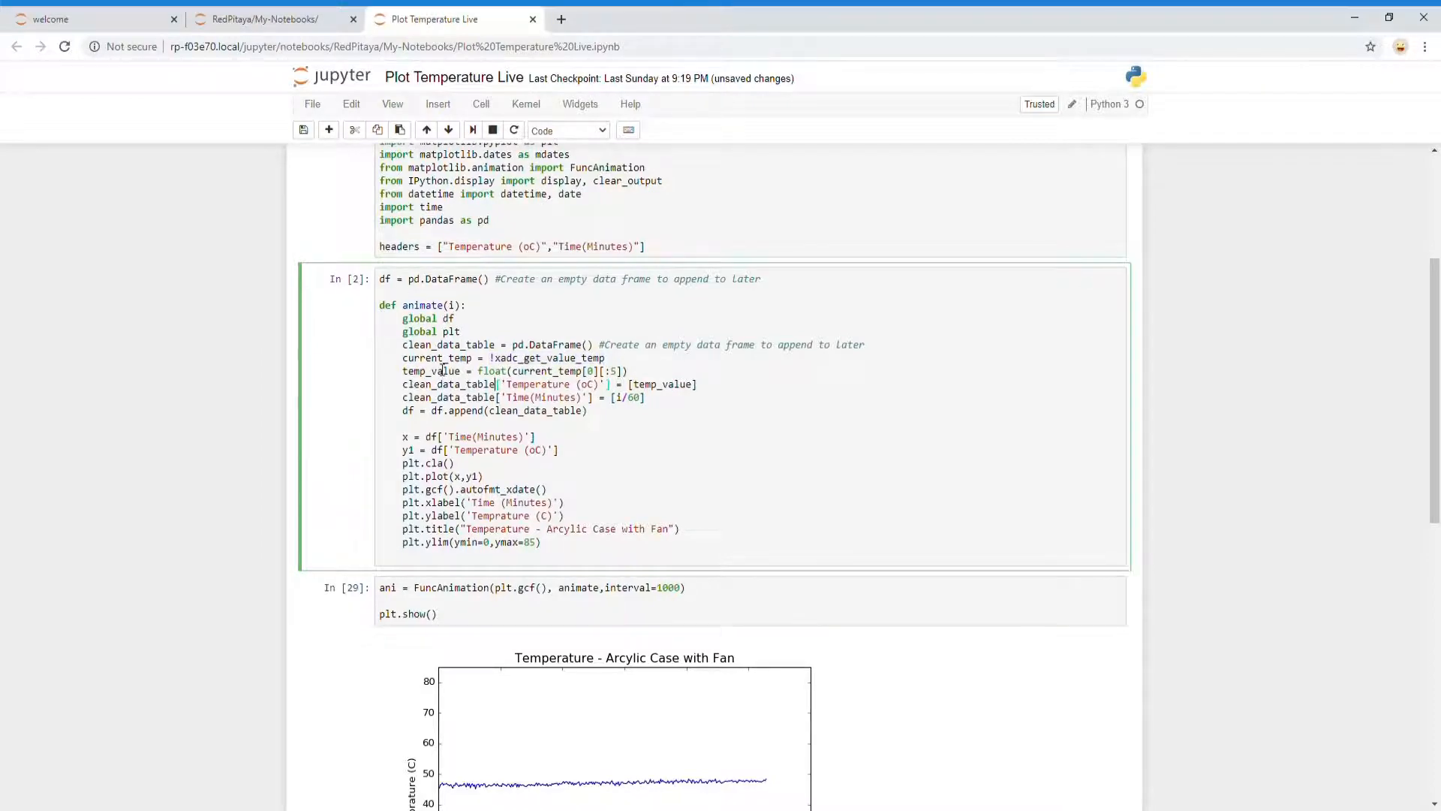
Scroll down to view the logged temperature readings table from the executed cells
{"action": "scroll", "scroll_direction": "down", "scroll_amount": 3}
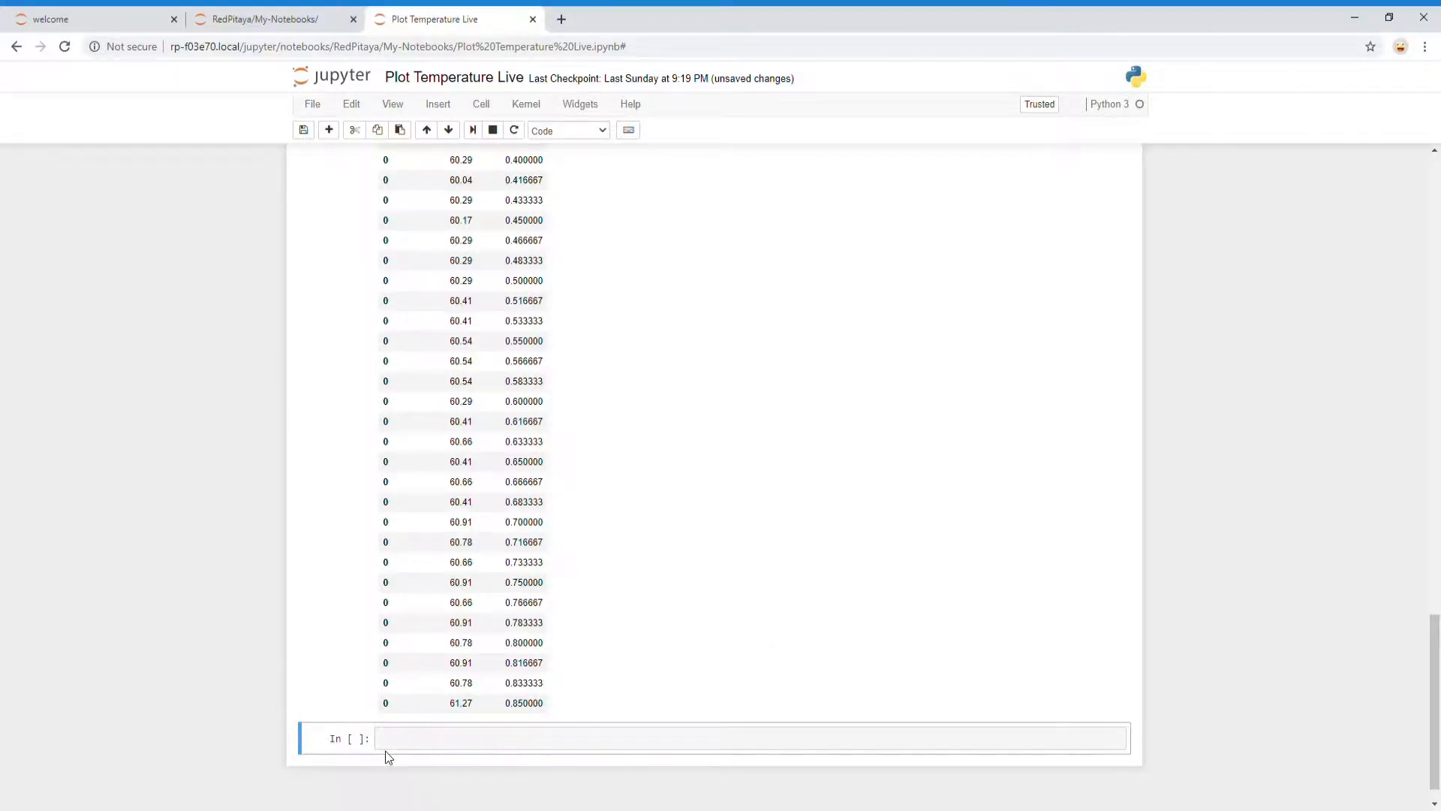
{"action": "scroll", "scroll_direction": "up", "scroll_amount": 3}
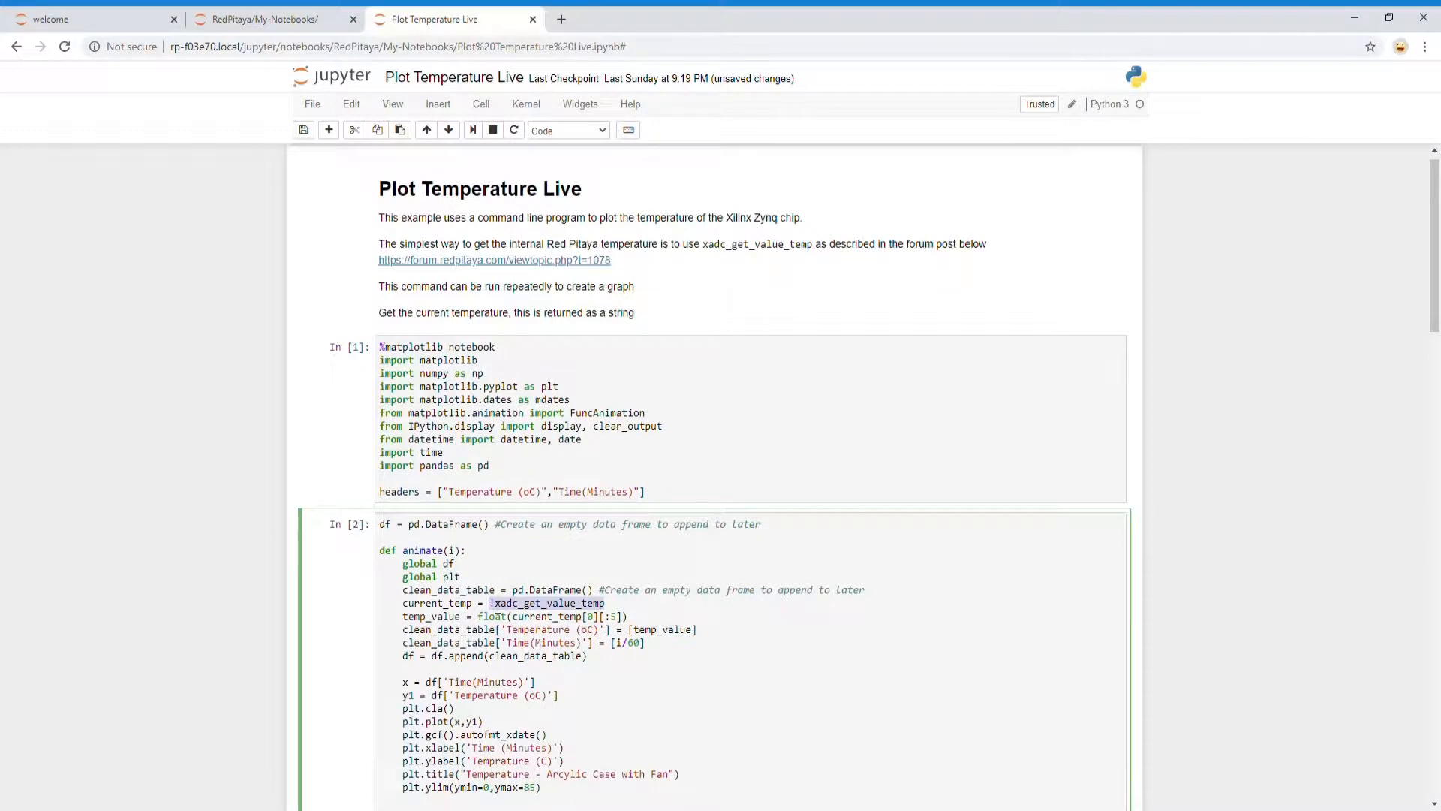
{"action": "scroll", "scroll_direction": "down", "scroll_amount": 3}
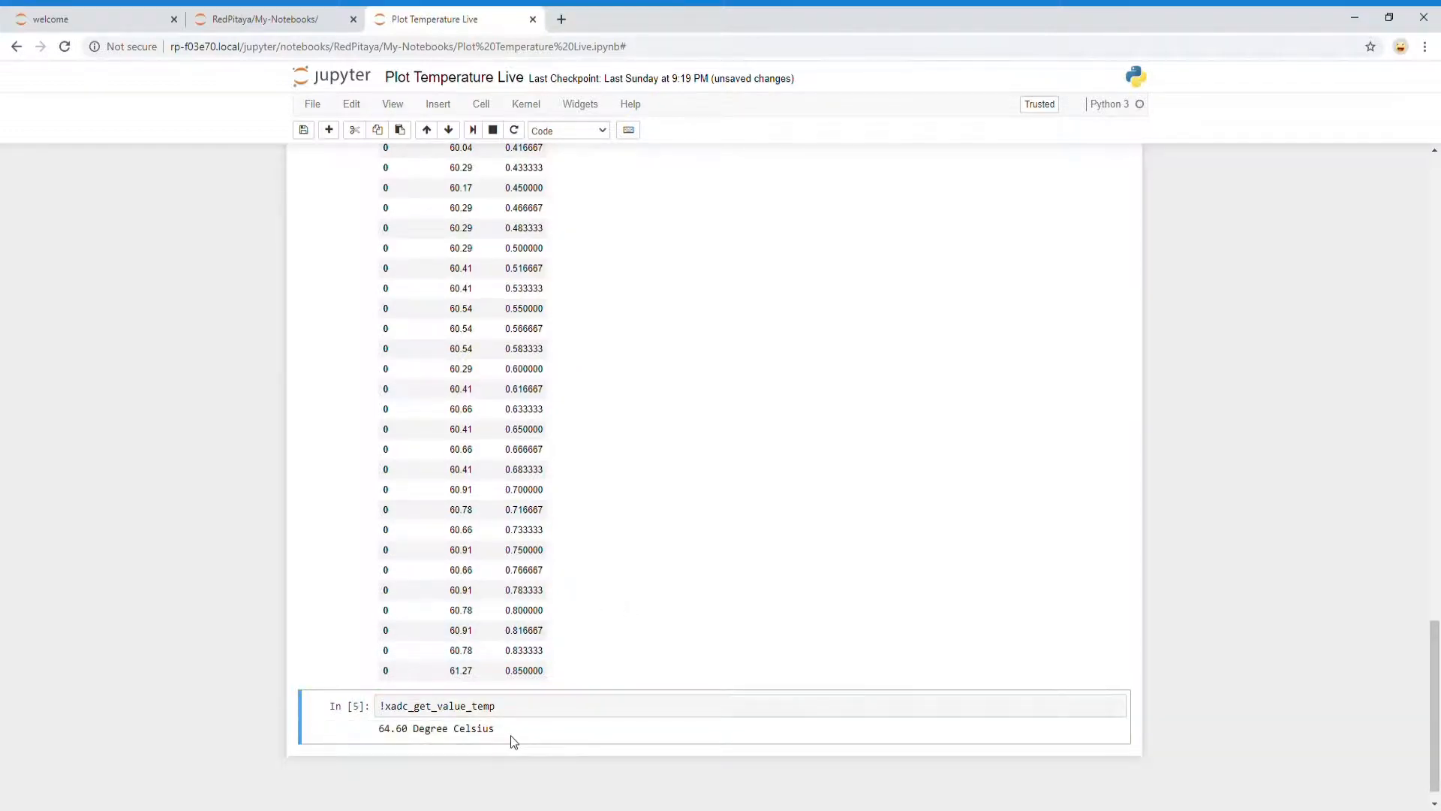
{"action": "scroll", "scroll_direction": "up", "scroll_amount": 3}
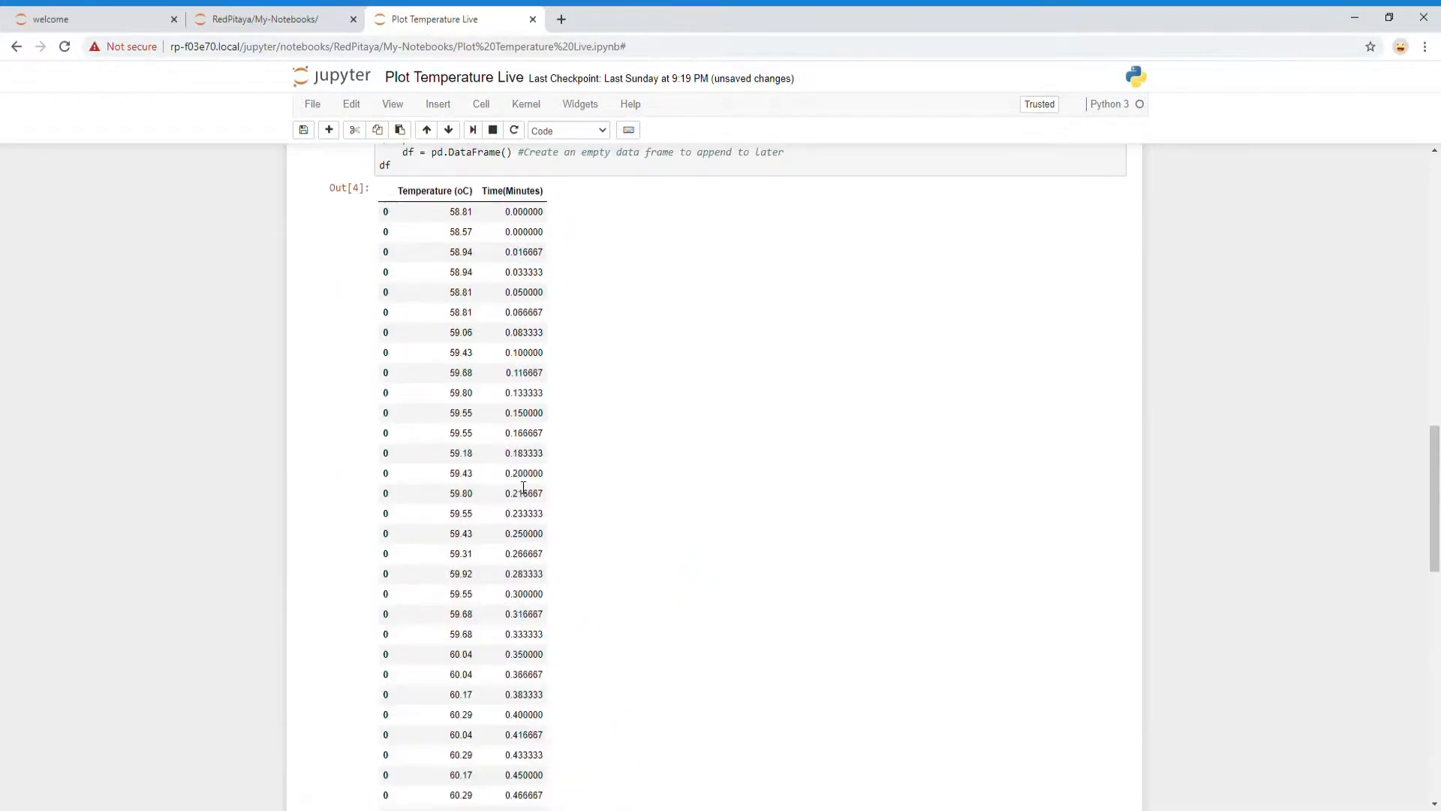
Scroll down to the !ls listing and the current_temp = !xadc_get_value_temp cell
{"action": "scroll", "scroll_direction": "down", "scroll_amount": 3}
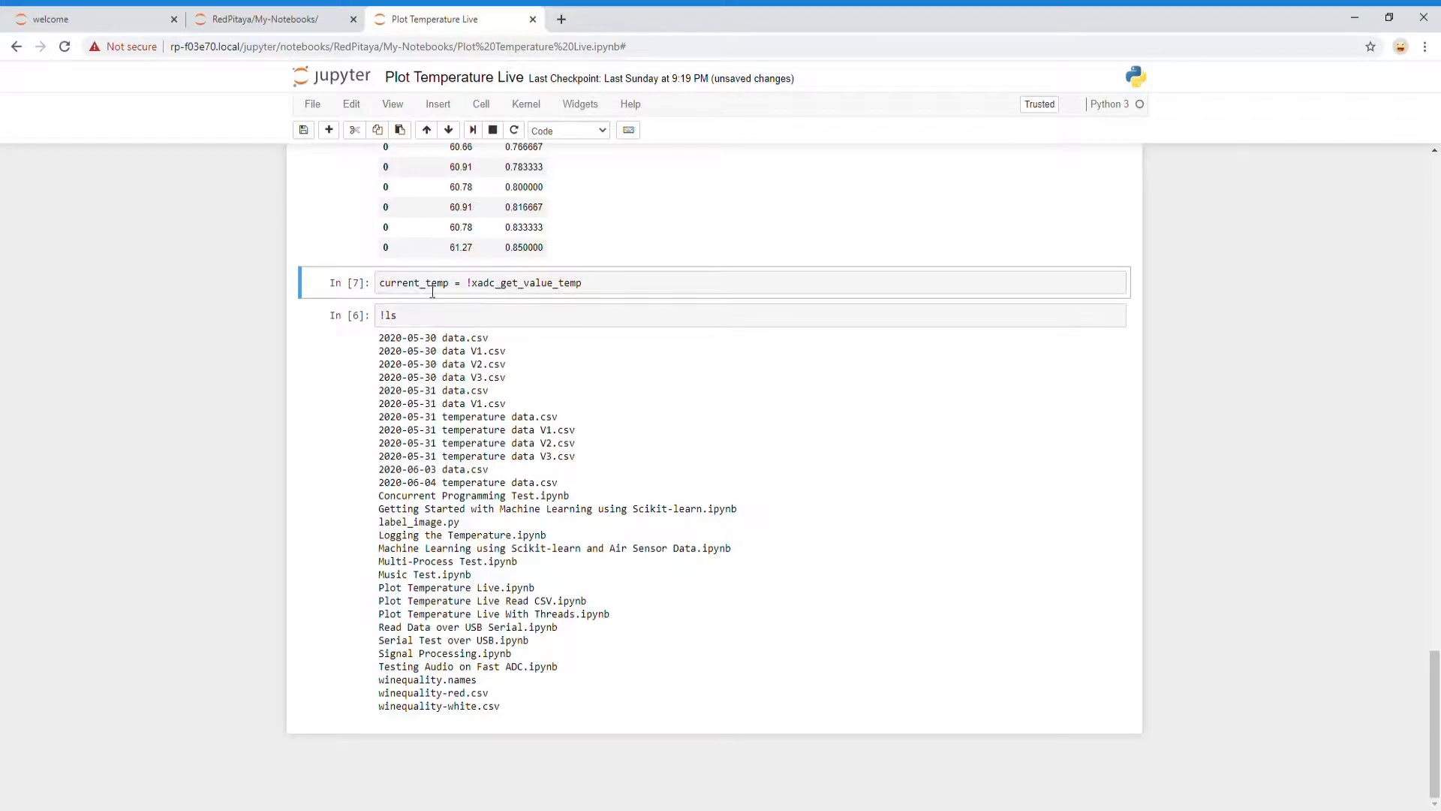
Display current_temp, showing ['64.47 Degree Celsius']
{"action": "type", "text": "cu"}
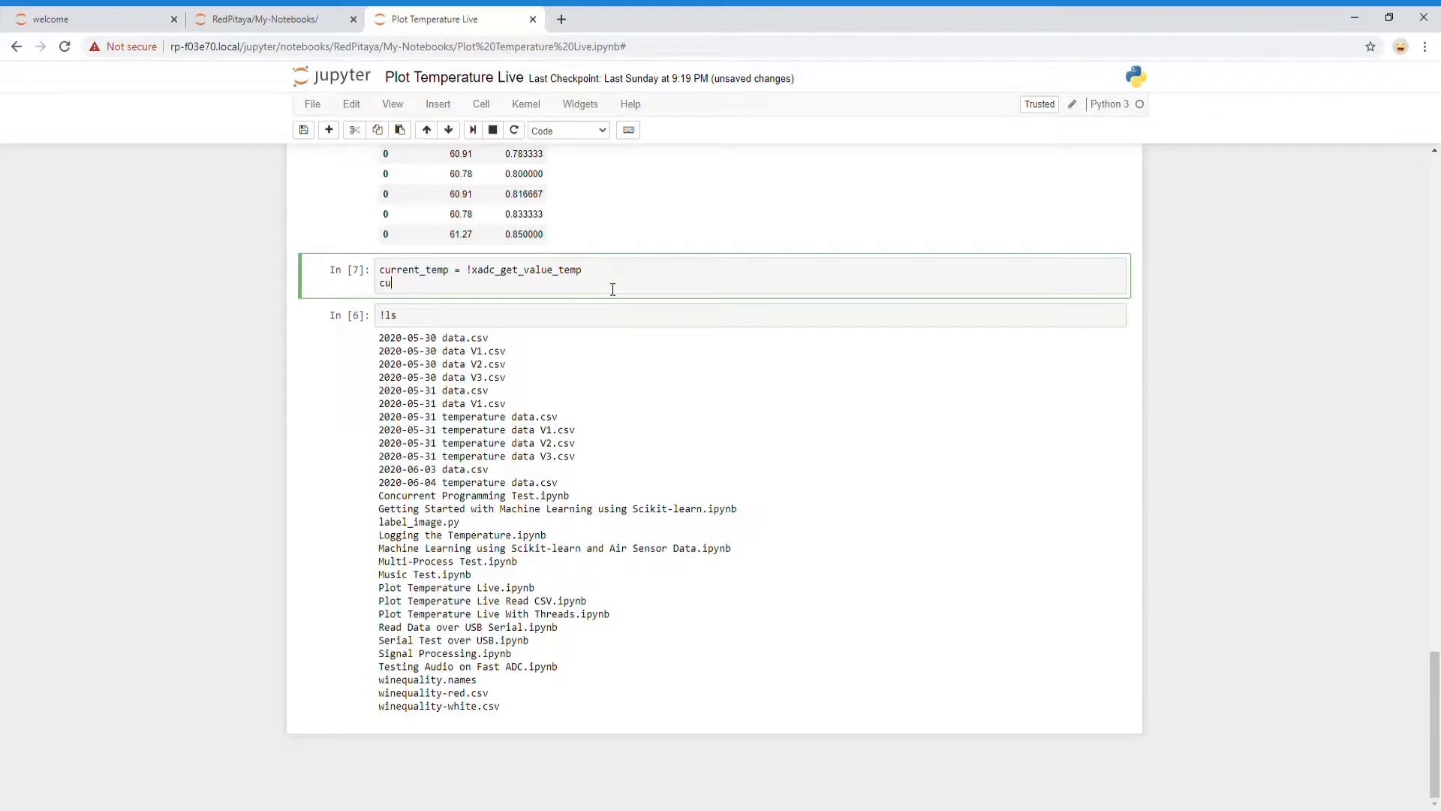
{"action": "key", "text": "shift+enter"}
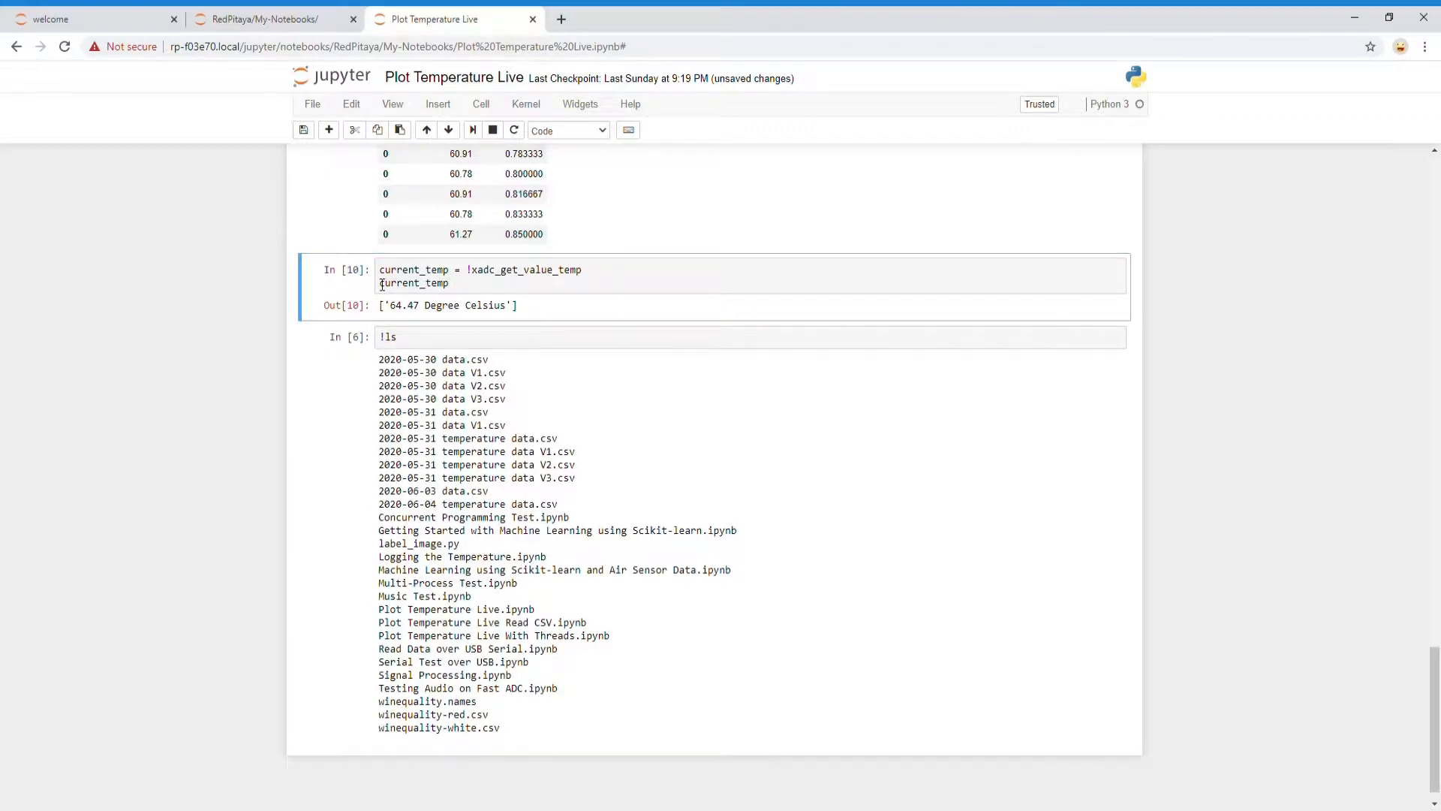
Write temp_value = float(current_temp[0][:5]) in the temperature cell
{"action": "type", "text": "temp_value = float(current_temp[0][:5])"}
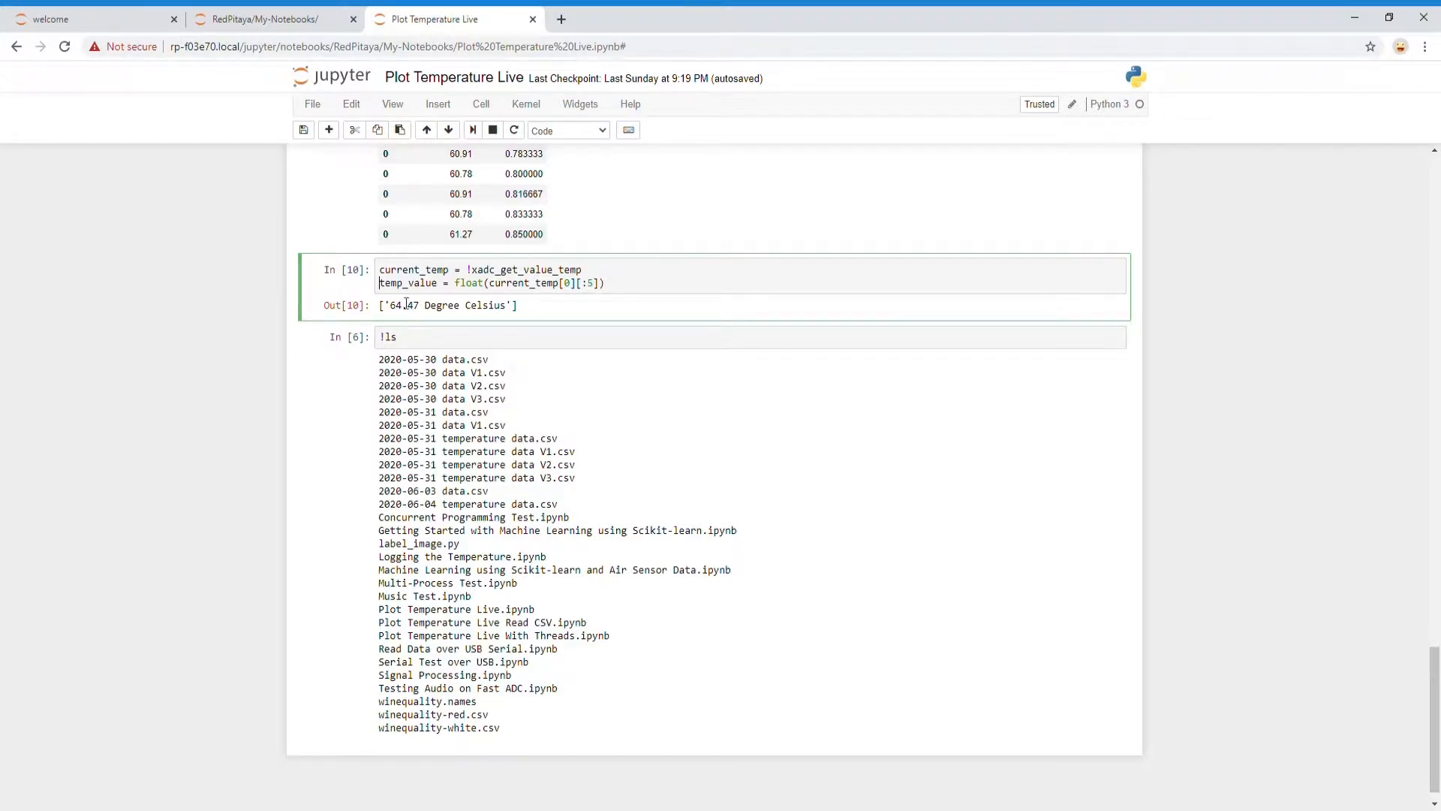
{"action": "left_click", "coordinate": [472, 130]}
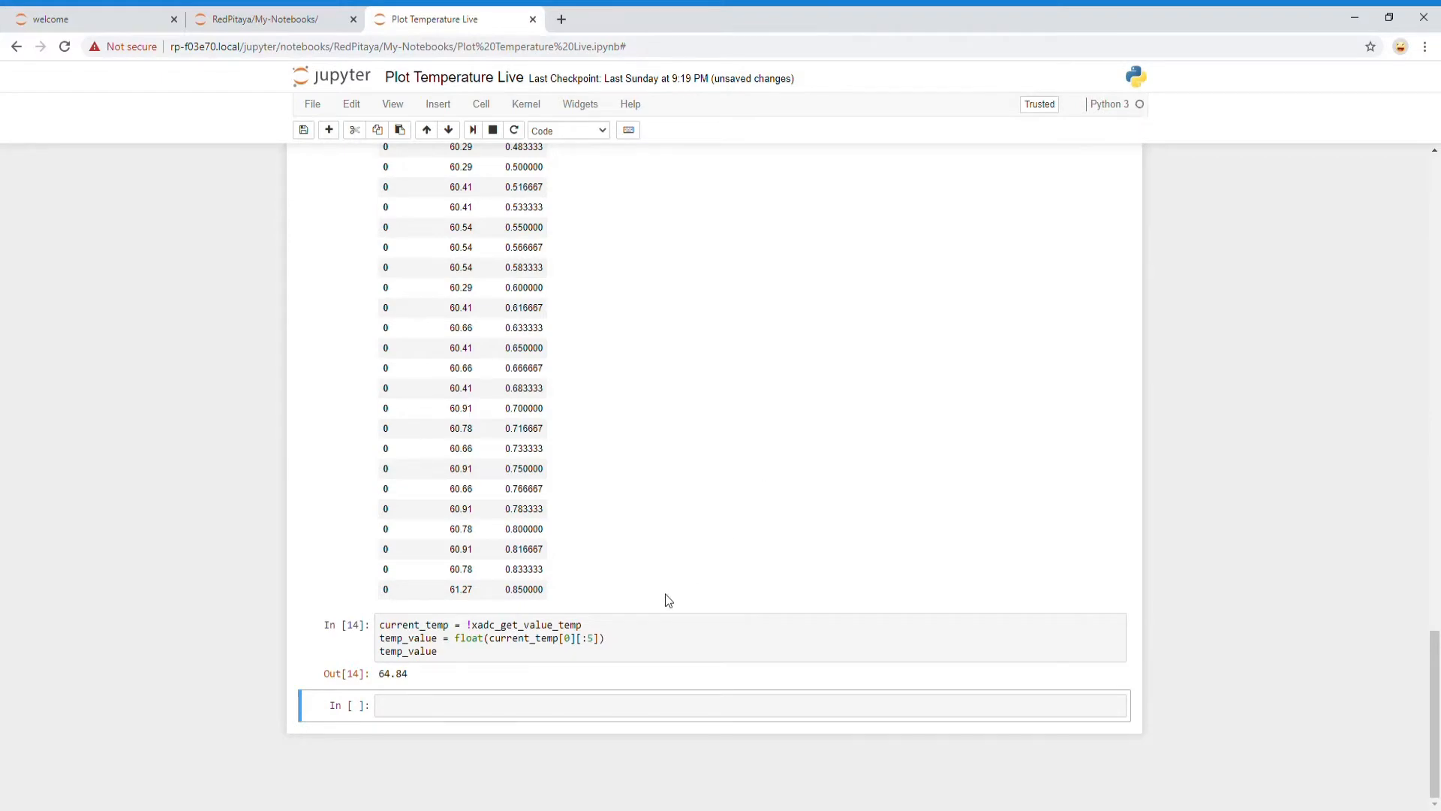
{"action": "scroll", "scroll_direction": "up", "scroll_amount": 3}
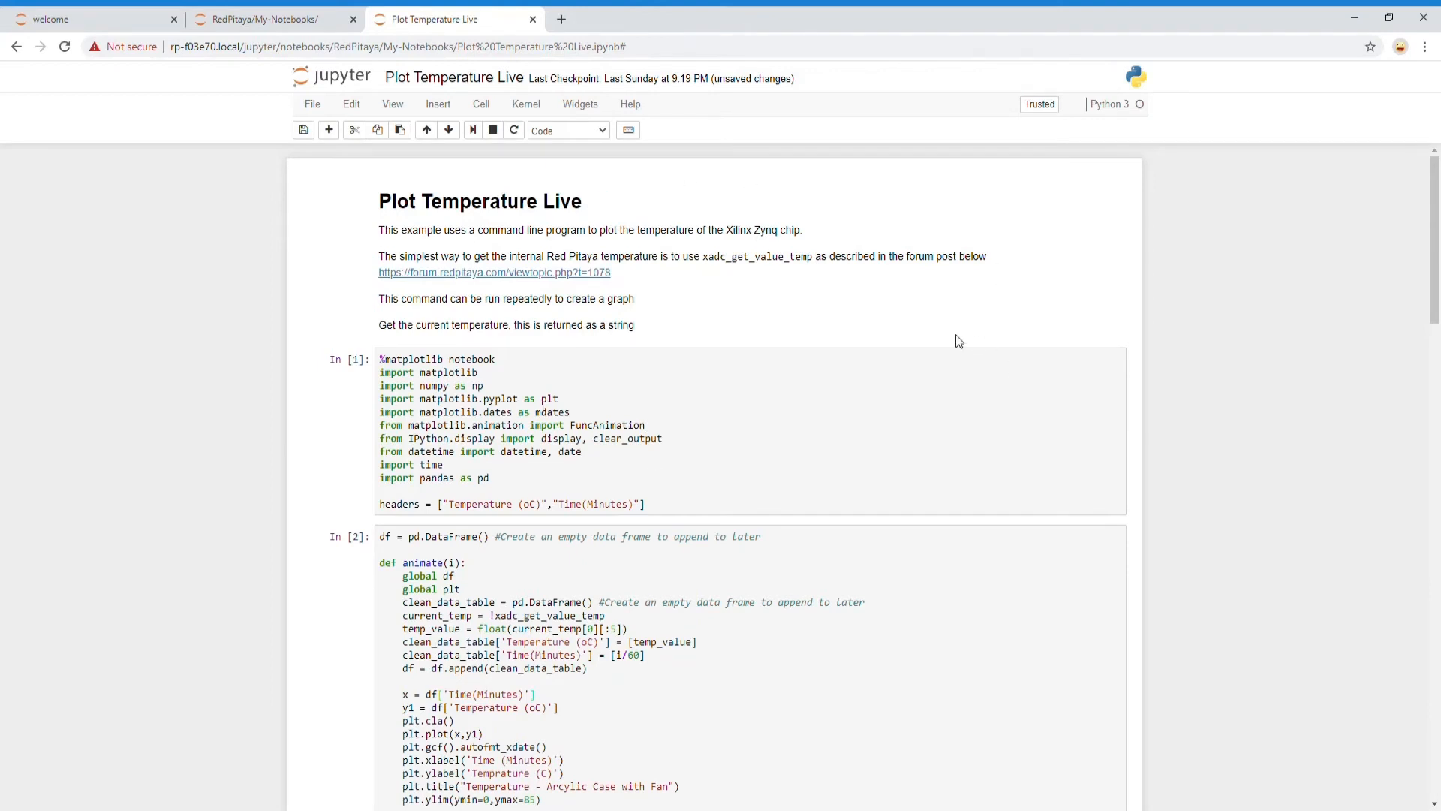